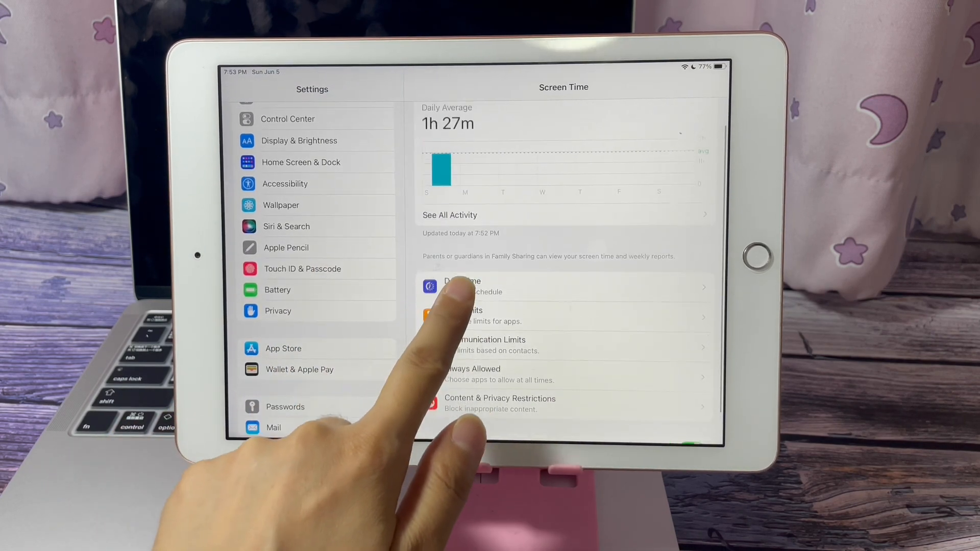
Wait for the Trust This Computer alert after cabling the iPad to the Mac
{"action": "scroll", "scroll_direction": "down", "scroll_amount": 3}
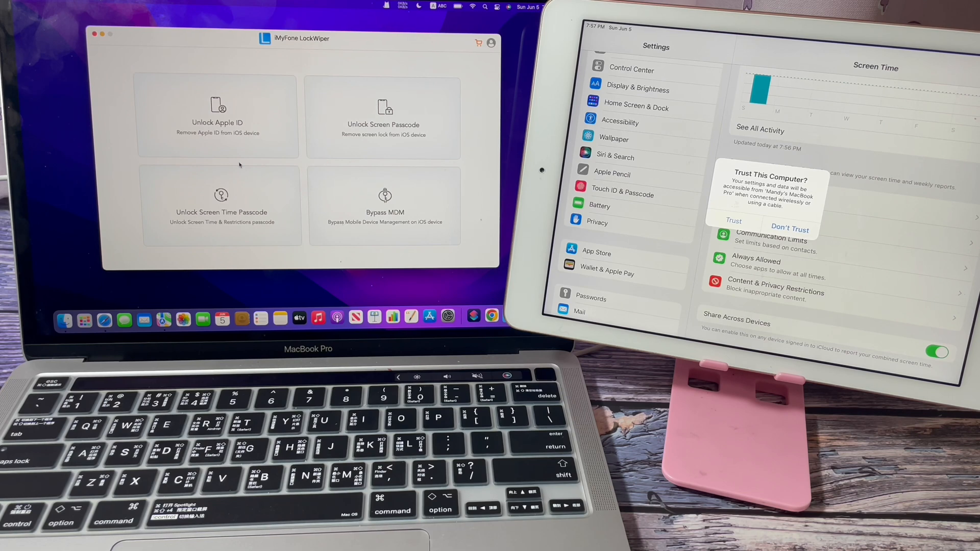
Choose Unlock Screen Time Passcode, then Trust on the iPad and confirm with the device passcode
{"action": "left_click", "coordinate": [221, 206]}
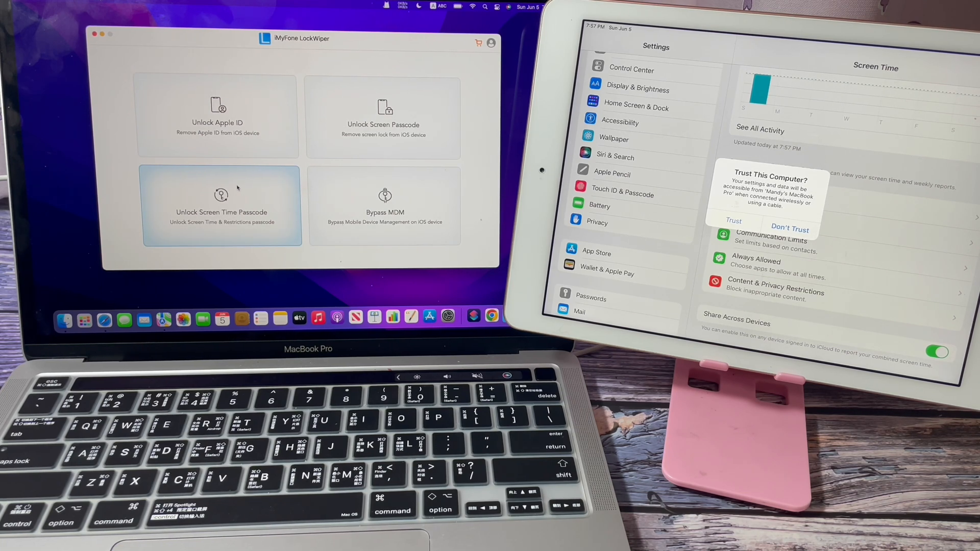
{"action": "left_click", "coordinate": [217, 205]}
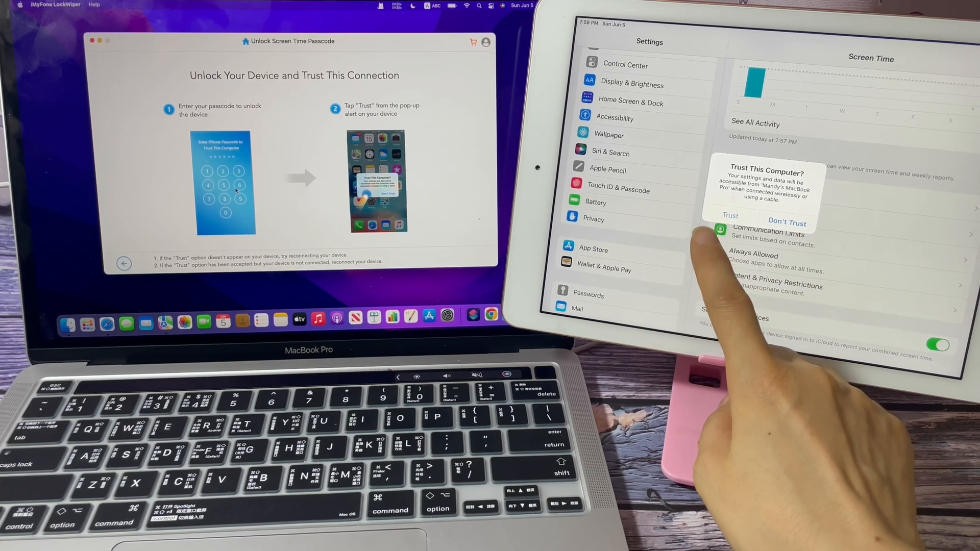
{"action": "left_click", "coordinate": [728, 215]}
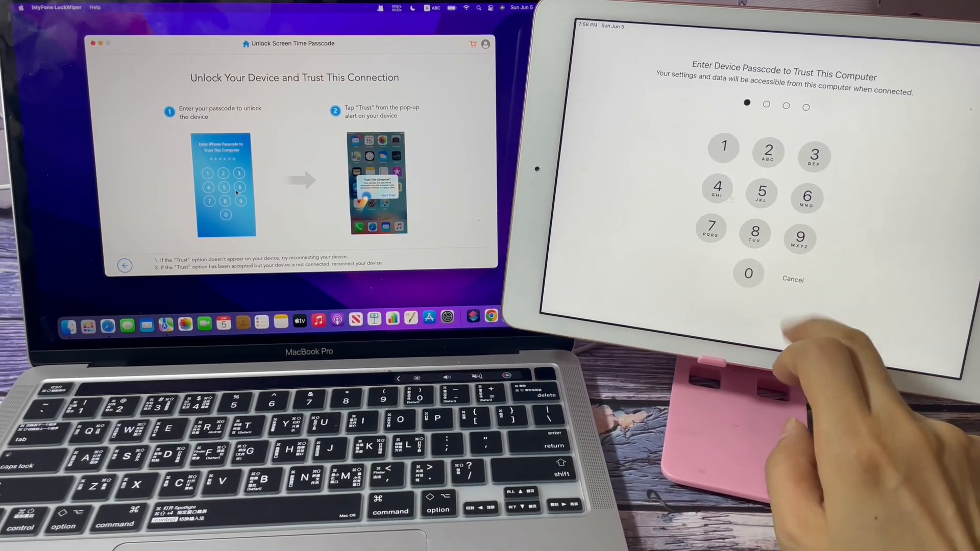
{"action": "left_click", "coordinate": [761, 193]}
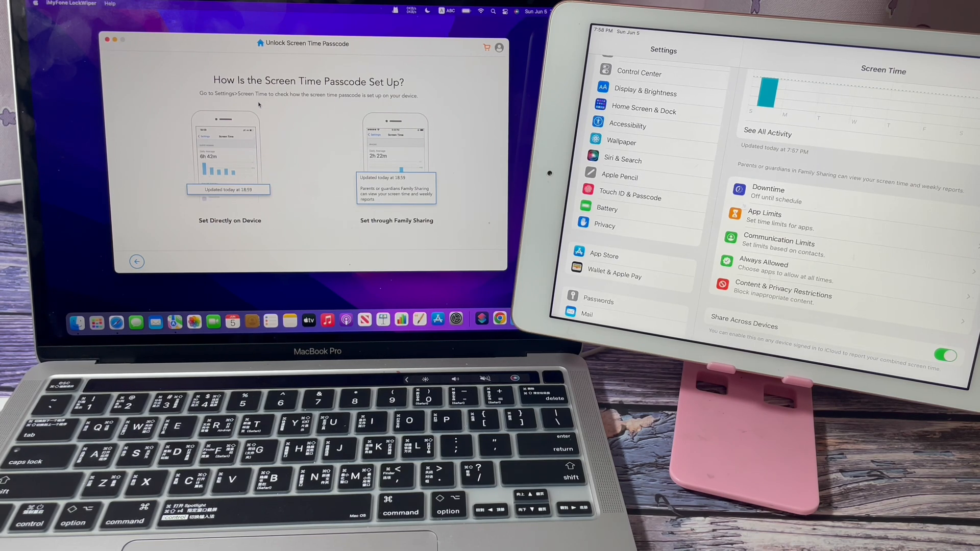
{"action": "mouse_move", "coordinate": [286, 147]}
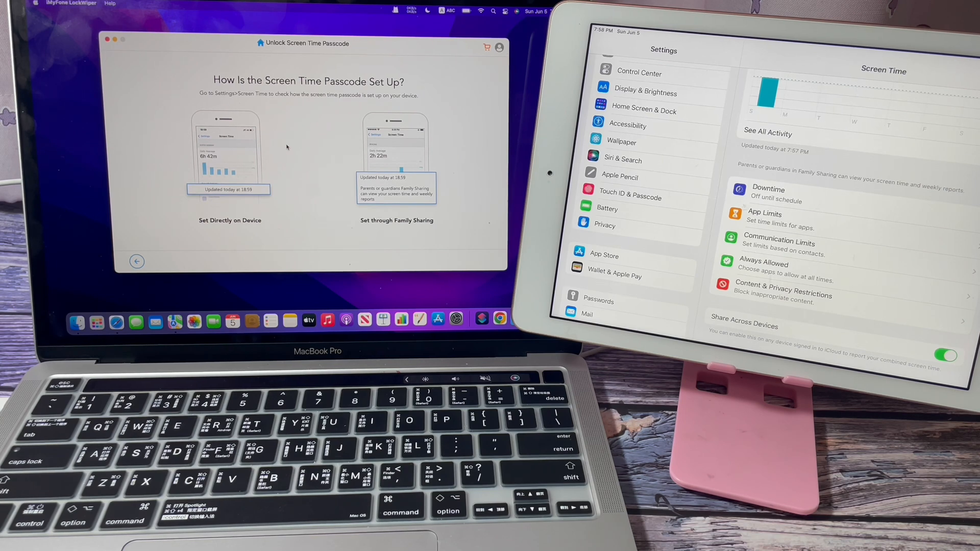
Compare the Family Sharing option, then answer Set Directly on Device and continue
{"action": "left_click", "coordinate": [229, 159]}
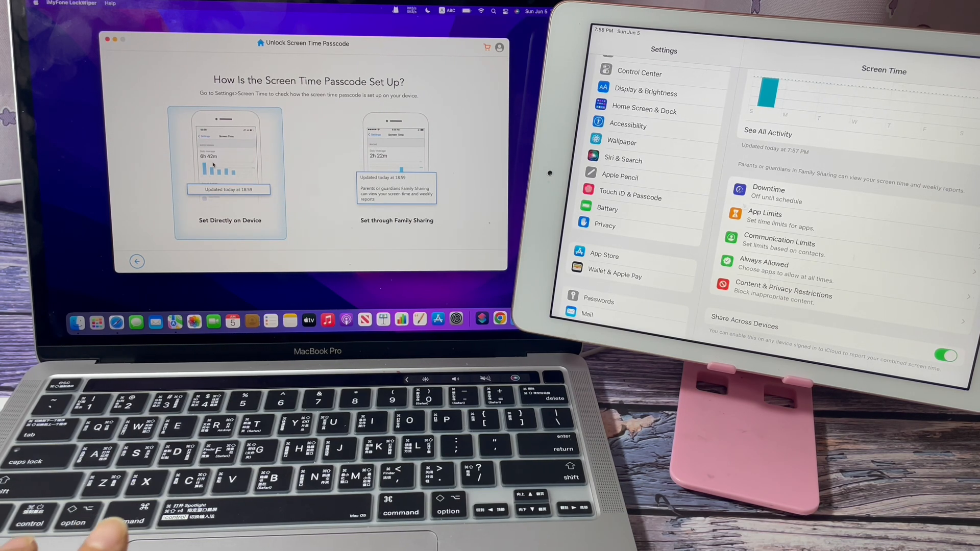
{"action": "left_click", "coordinate": [396, 175]}
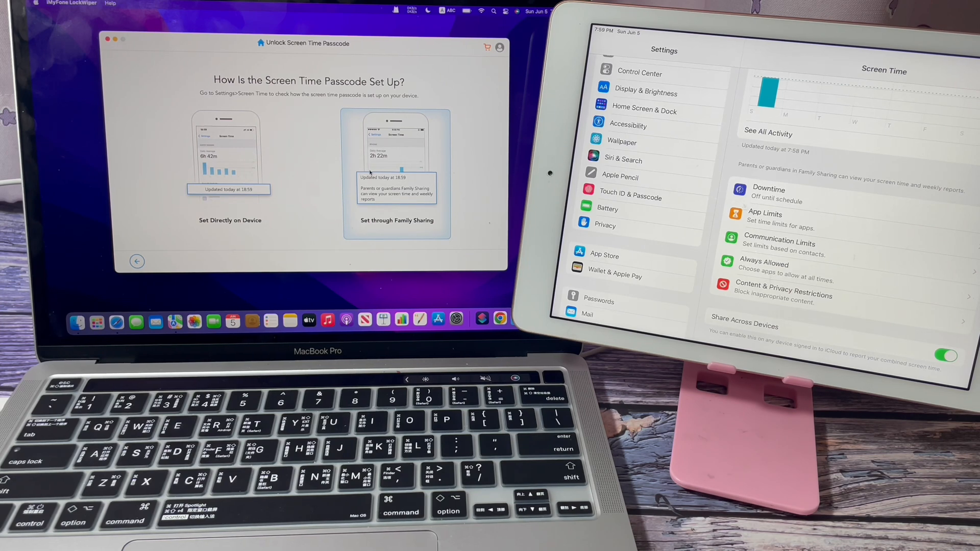
{"action": "left_click", "coordinate": [230, 165]}
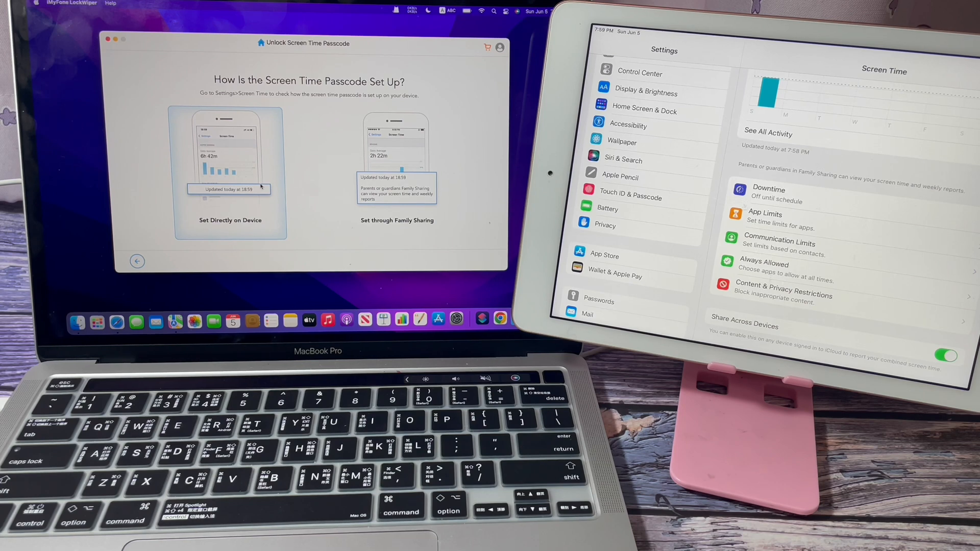
{"action": "left_click", "coordinate": [396, 172]}
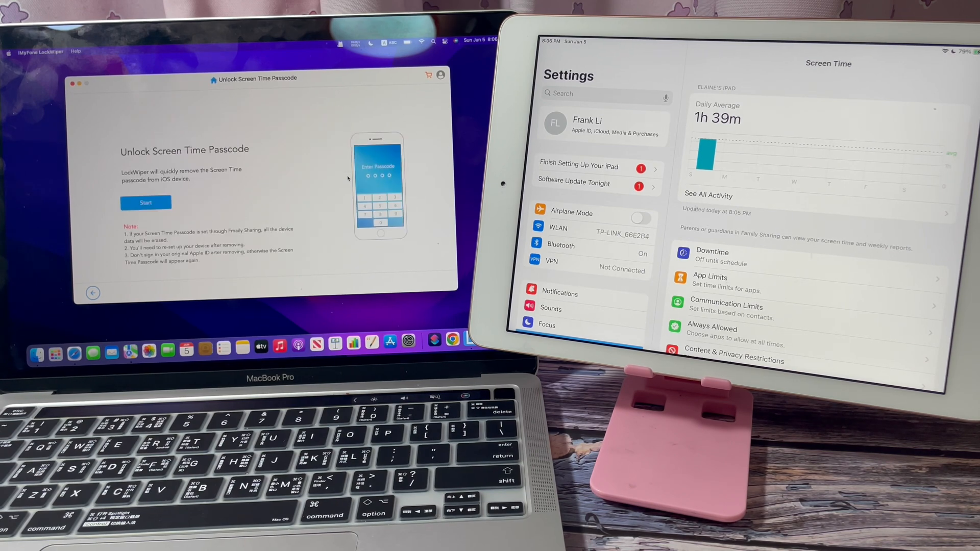
Start the removal and answer the Register dialog with Buy Now to reach device status check
{"action": "left_click", "coordinate": [146, 202]}
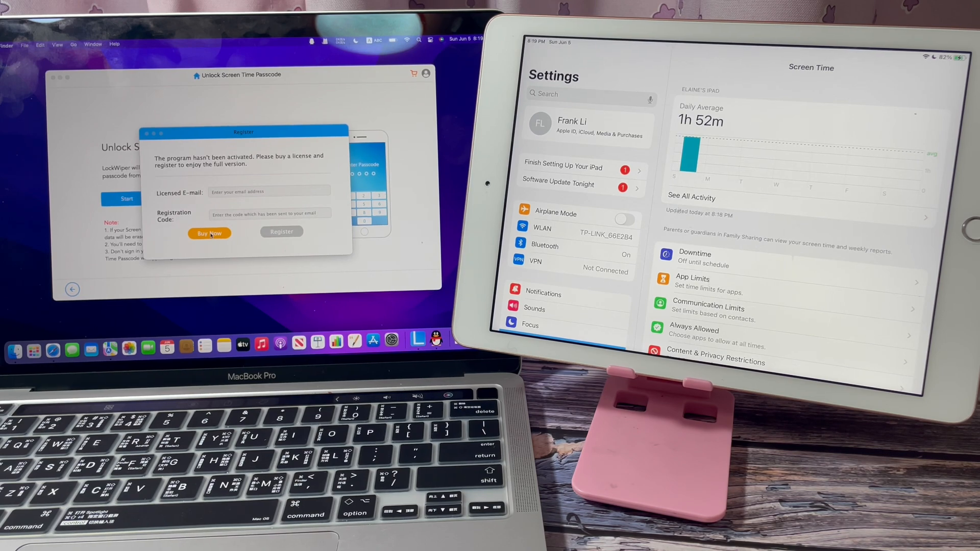
{"action": "left_click", "coordinate": [209, 233]}
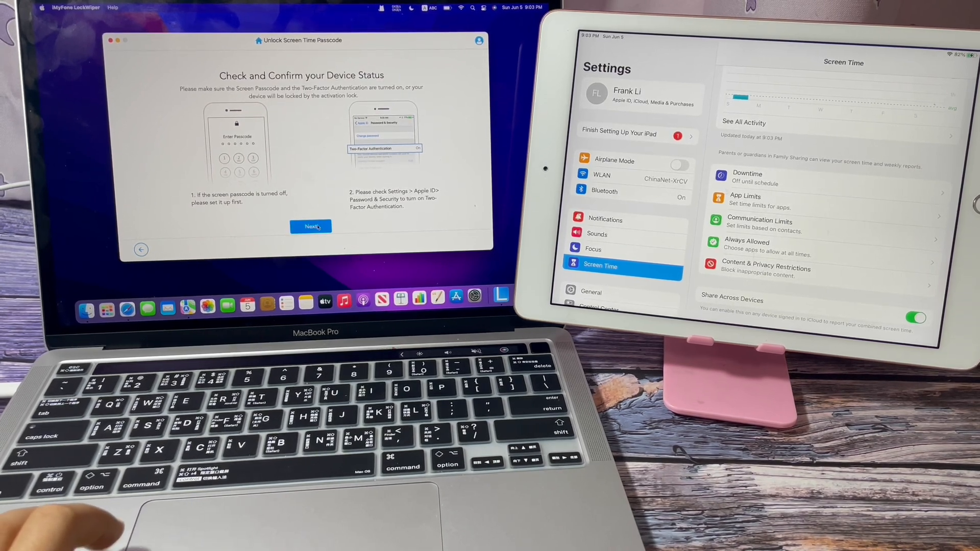
Confirm the data-erase warning with code 000000 and run the unlock to success
{"action": "left_click", "coordinate": [310, 227]}
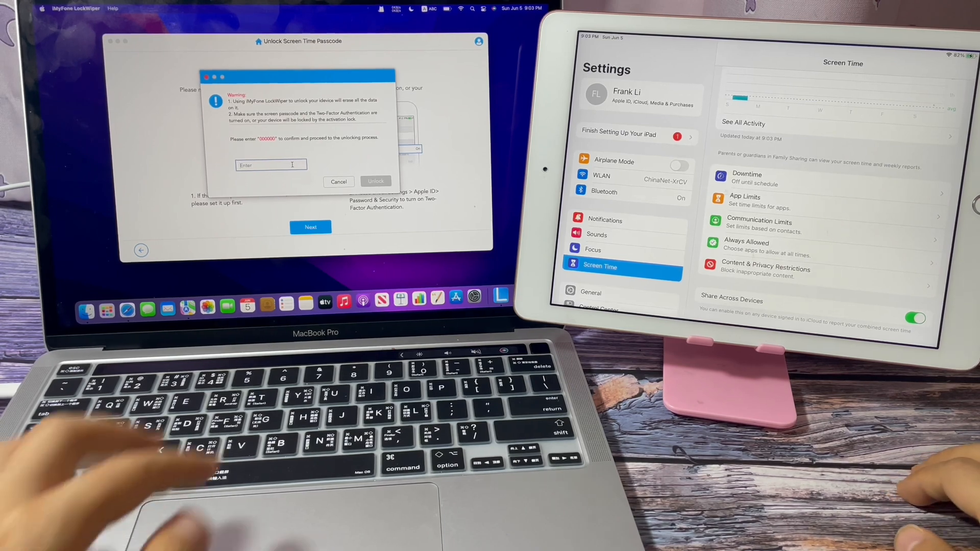
{"action": "type", "text": "000000"}
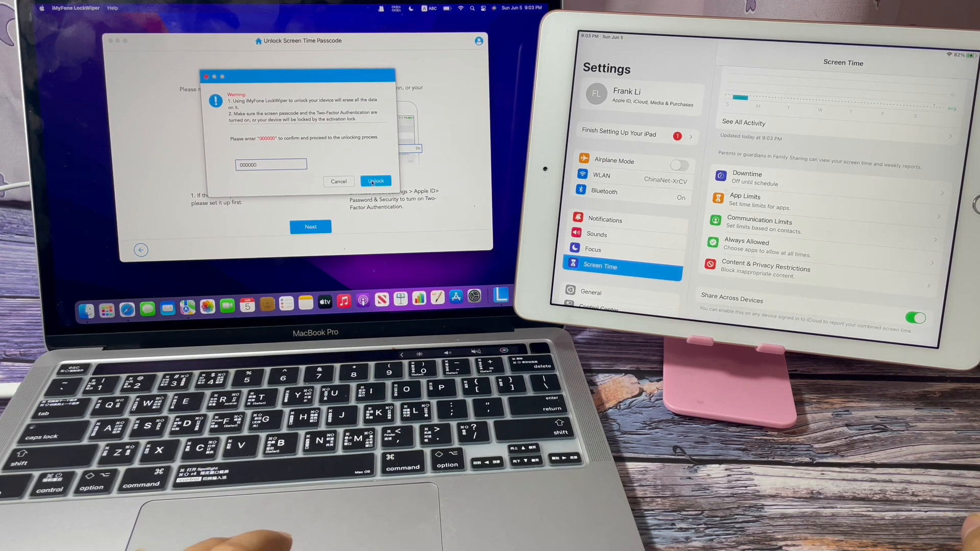
{"action": "left_click", "coordinate": [375, 180]}
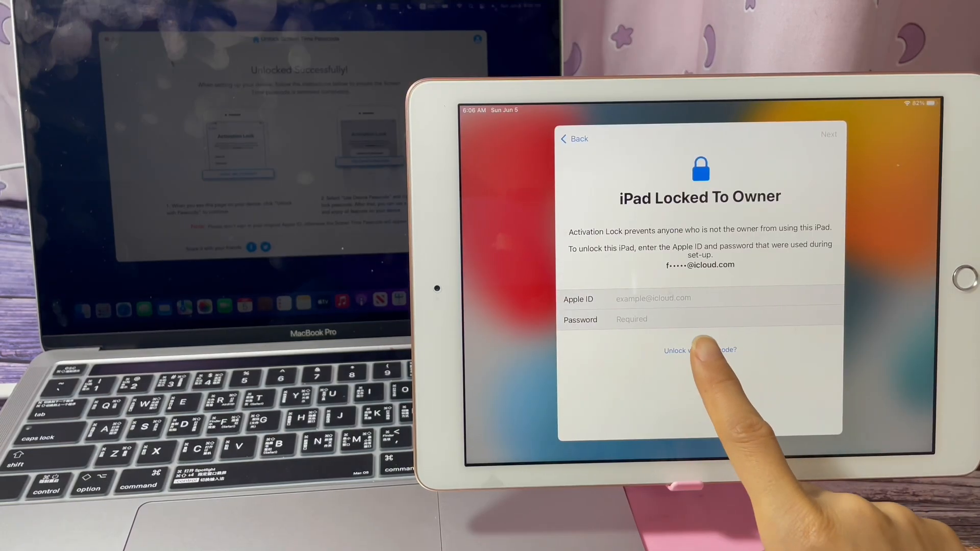
Pass the activation lock using the device passcode and choose Set Up Later for Screen Time
{"action": "left_click", "coordinate": [700, 350]}
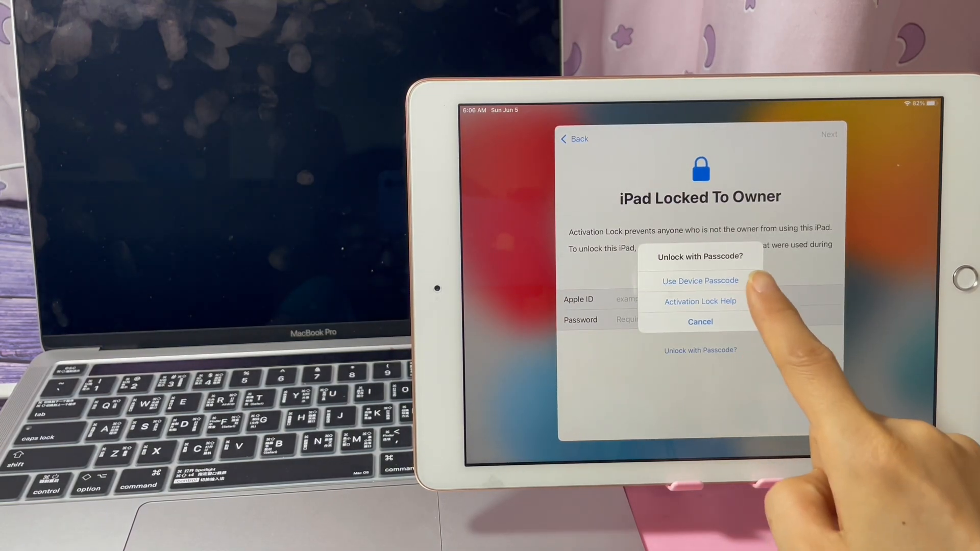
{"action": "left_click", "coordinate": [700, 281]}
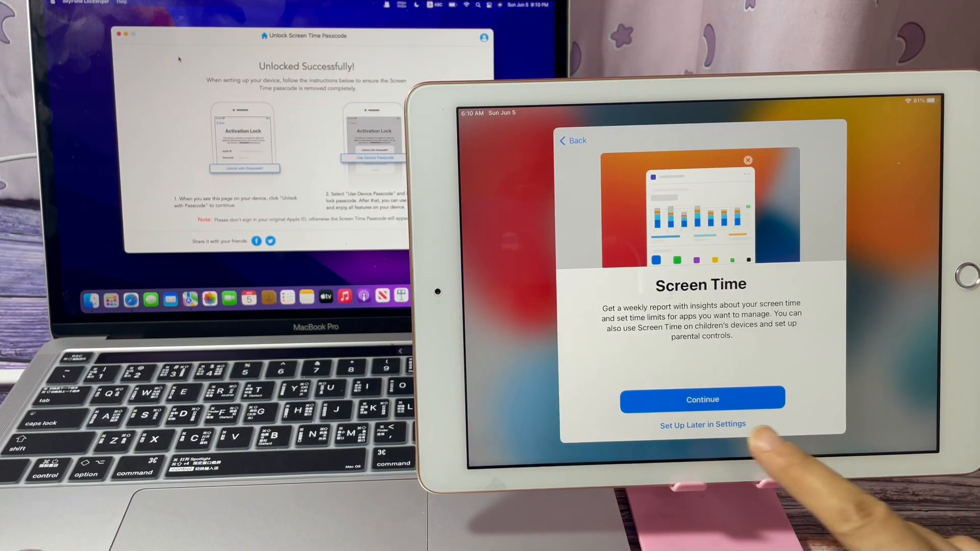
{"action": "left_click", "coordinate": [702, 425]}
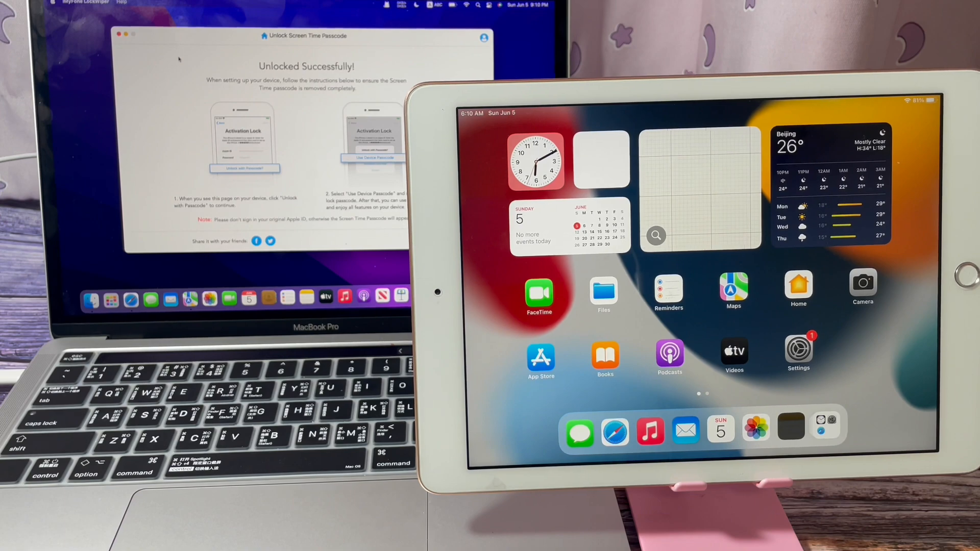
{"action": "scroll", "scroll_direction": "left", "scroll_amount": 3}
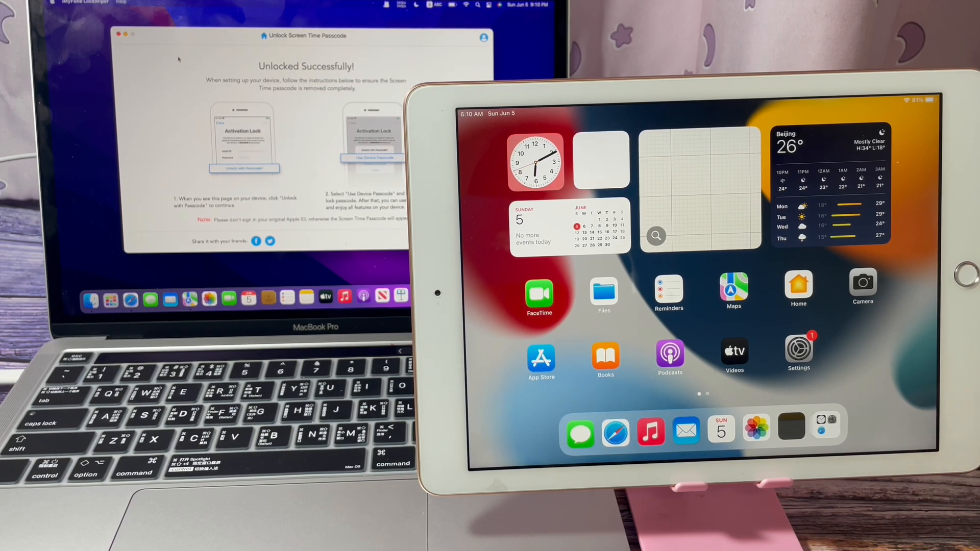
Cancel the Screen Time setup sheet to reveal the Turn On Screen Time page
{"action": "left_click", "coordinate": [797, 346]}
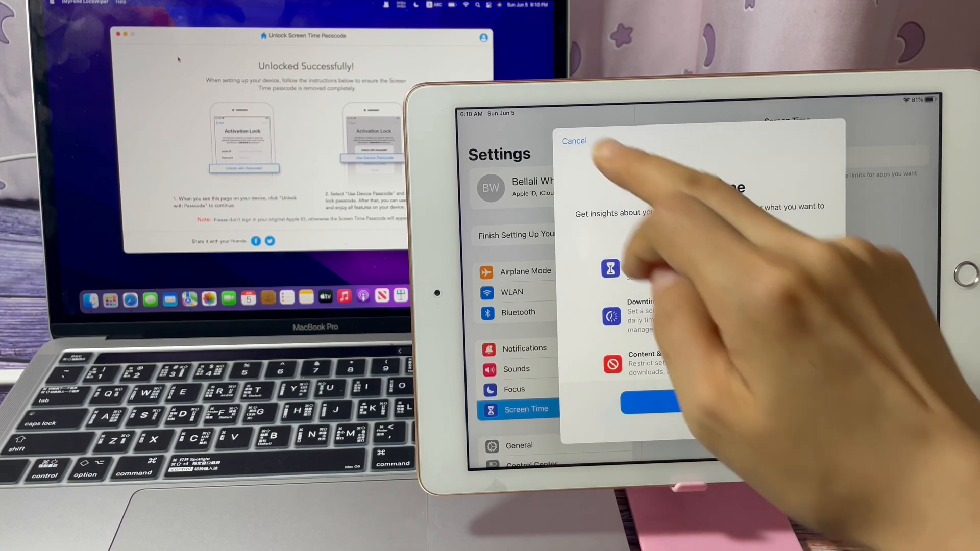
{"action": "left_click", "coordinate": [572, 141]}
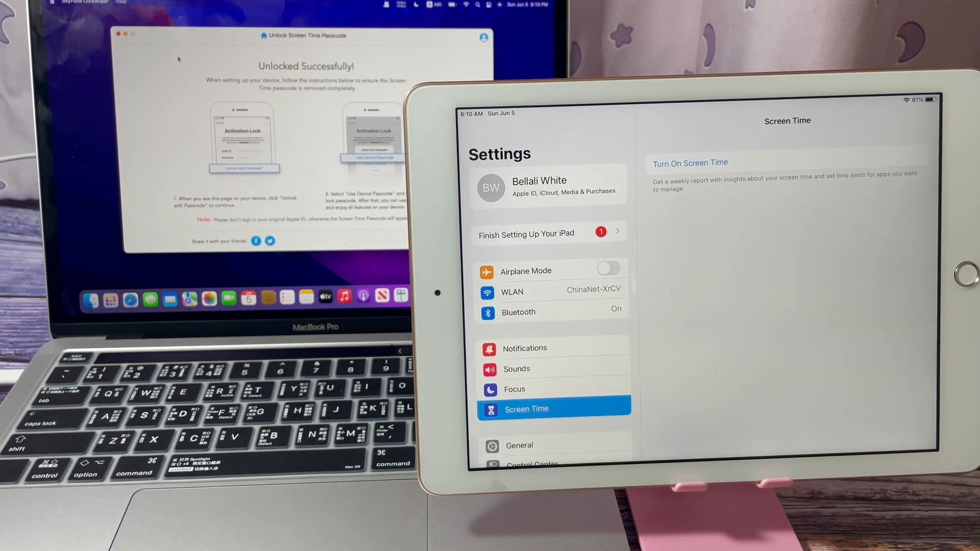